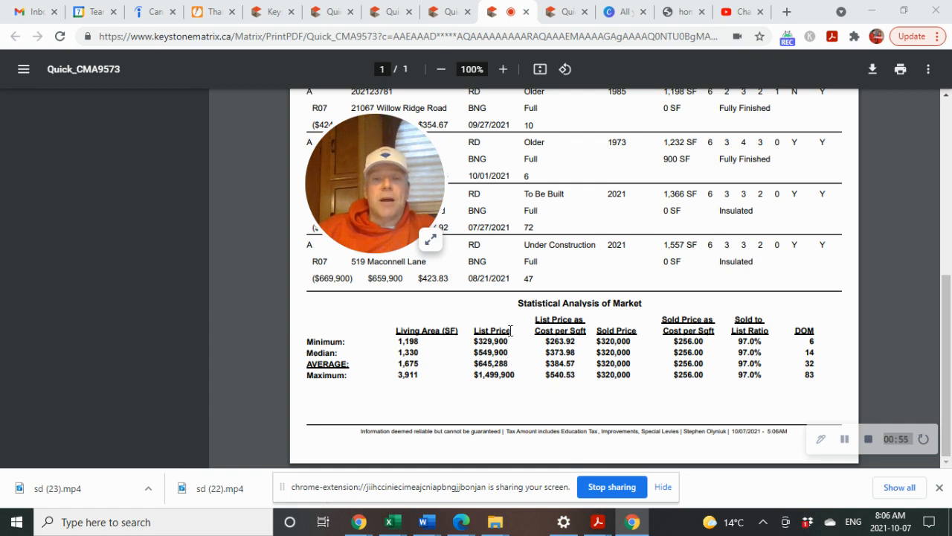
mouse_move(527, 385)
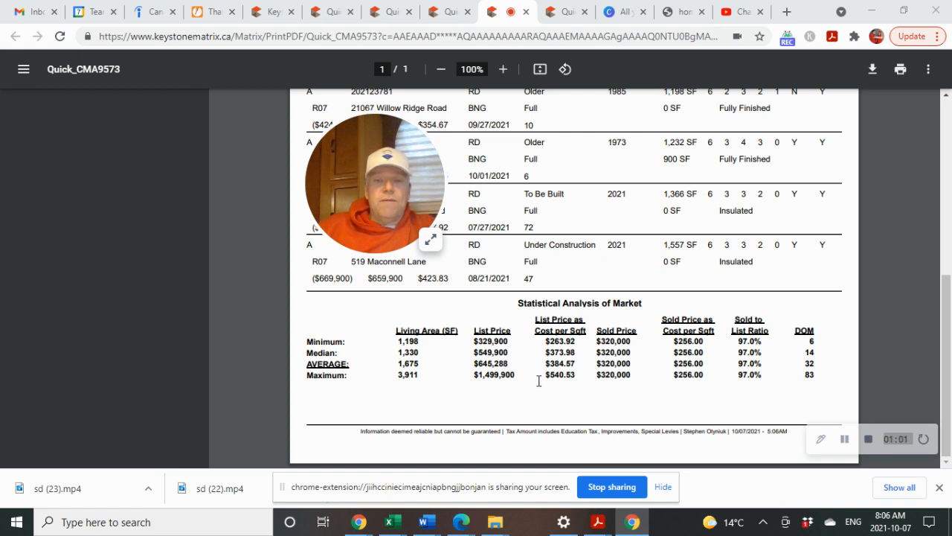
mouse_move(584, 370)
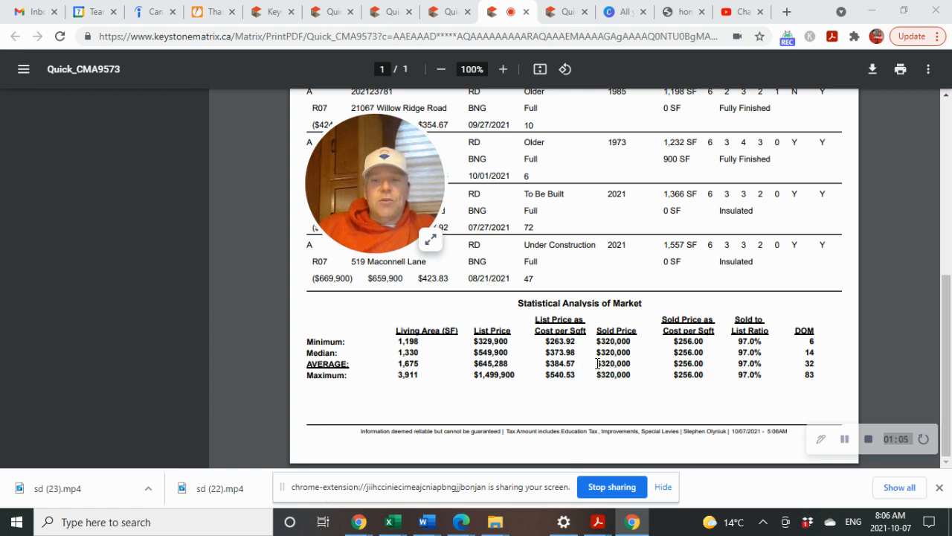
mouse_move(580, 363)
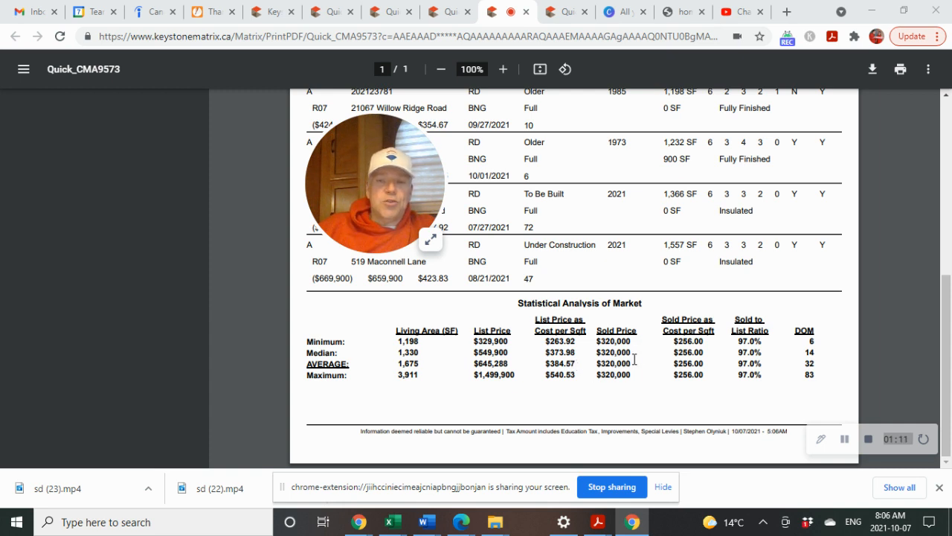
mouse_move(662, 359)
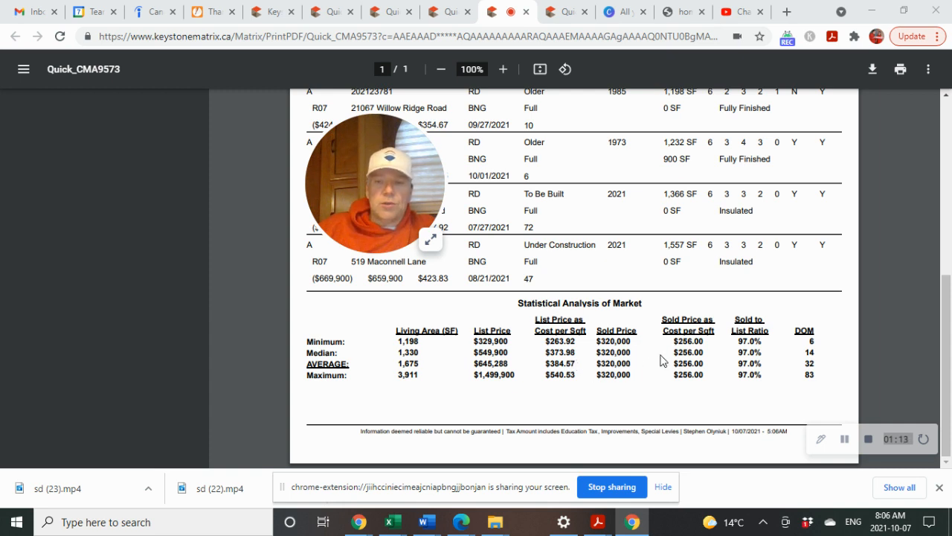